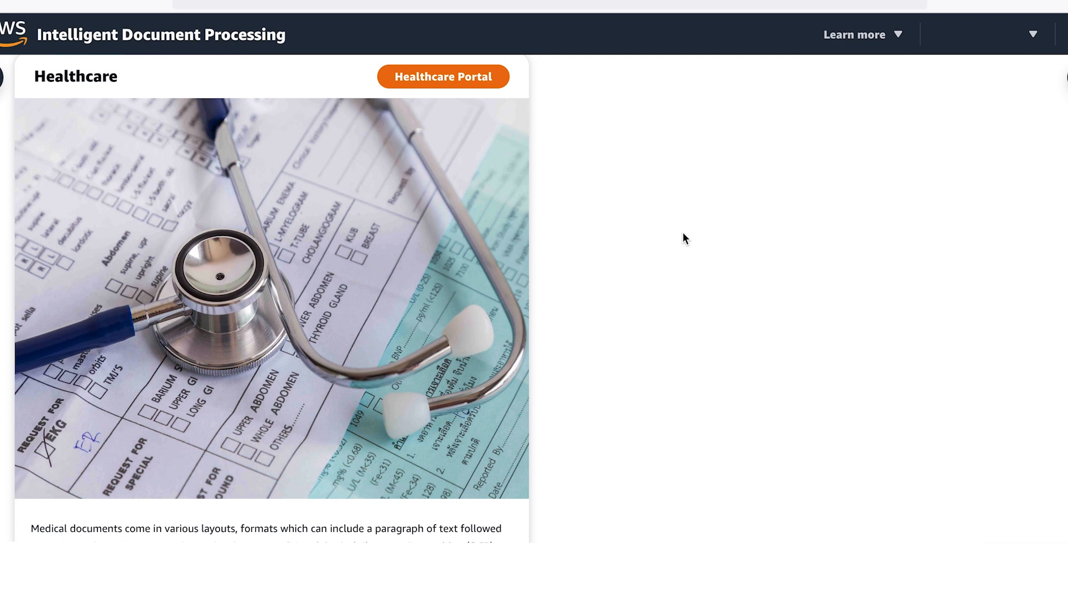
pyautogui.moveTo(563, 196)
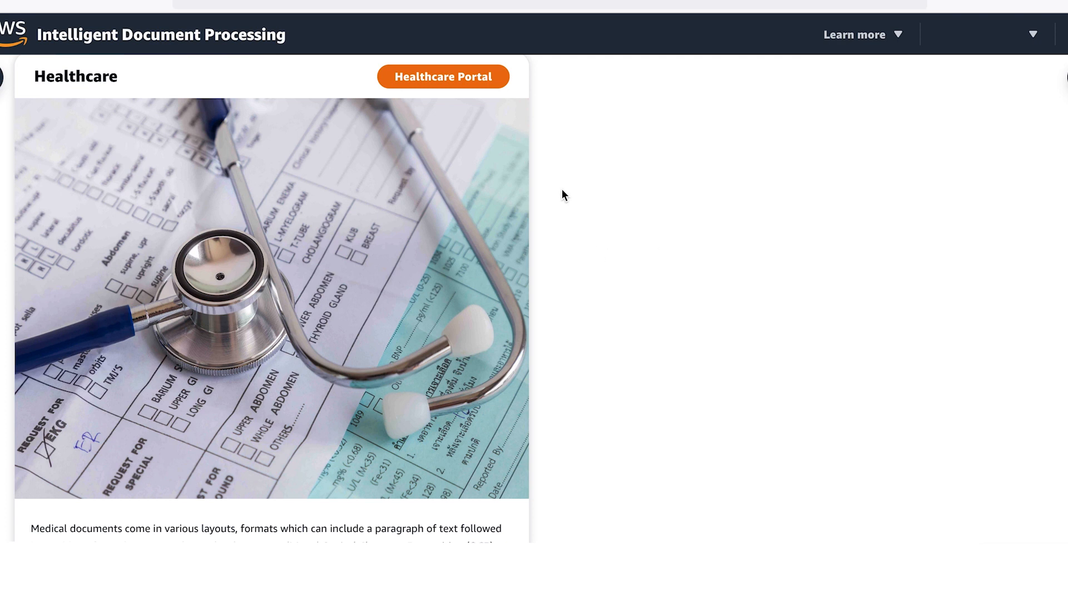
pyautogui.moveTo(457, 81)
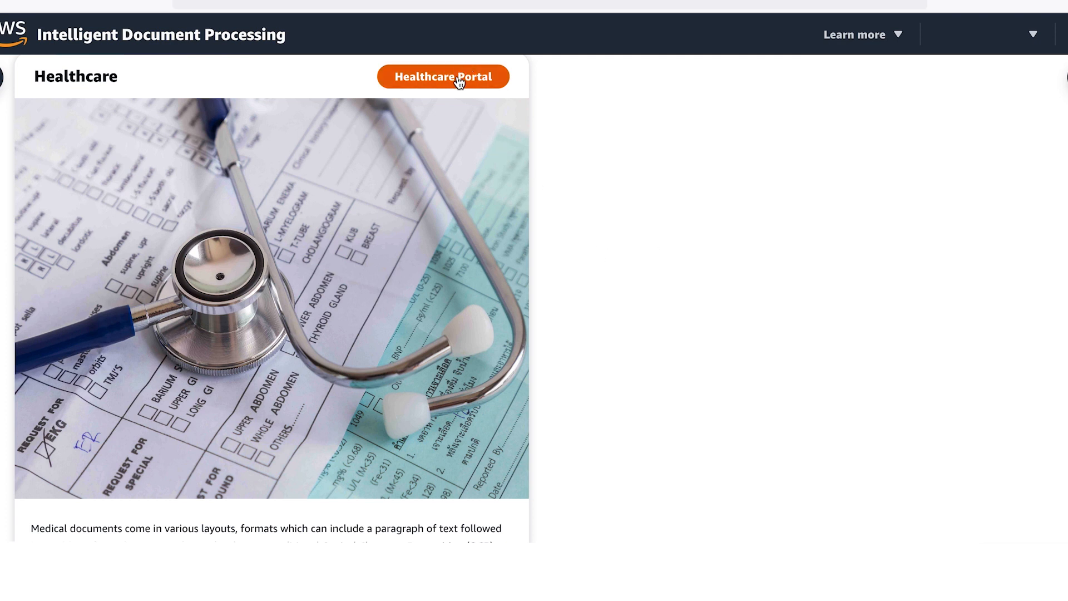
# Step: Enter the Healthcare case worker portal listing one new $405.00 health claim
pyautogui.click(444, 77)
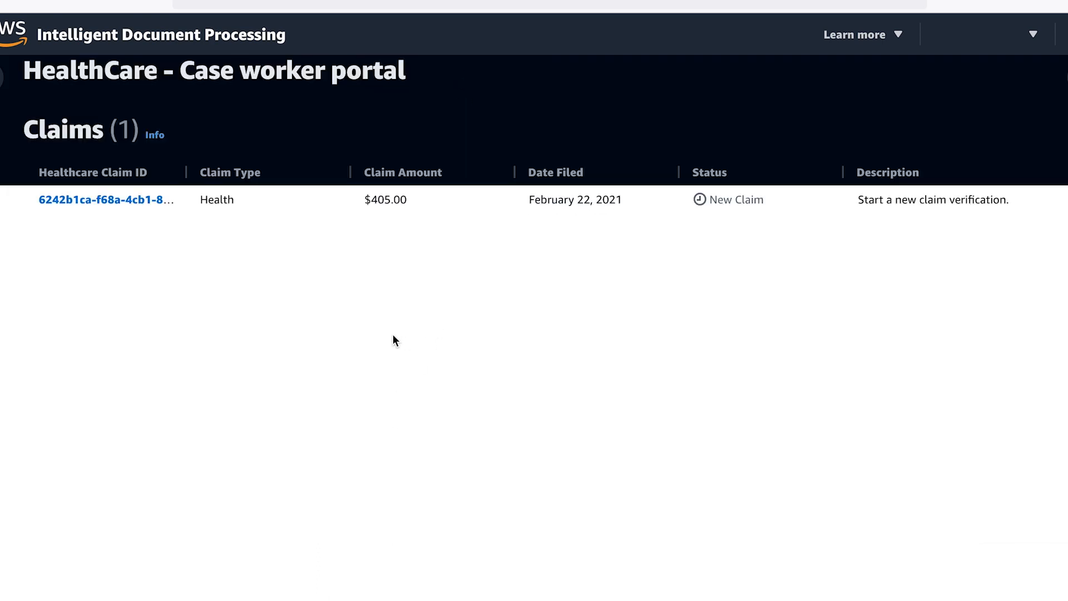
pyautogui.moveTo(347, 342)
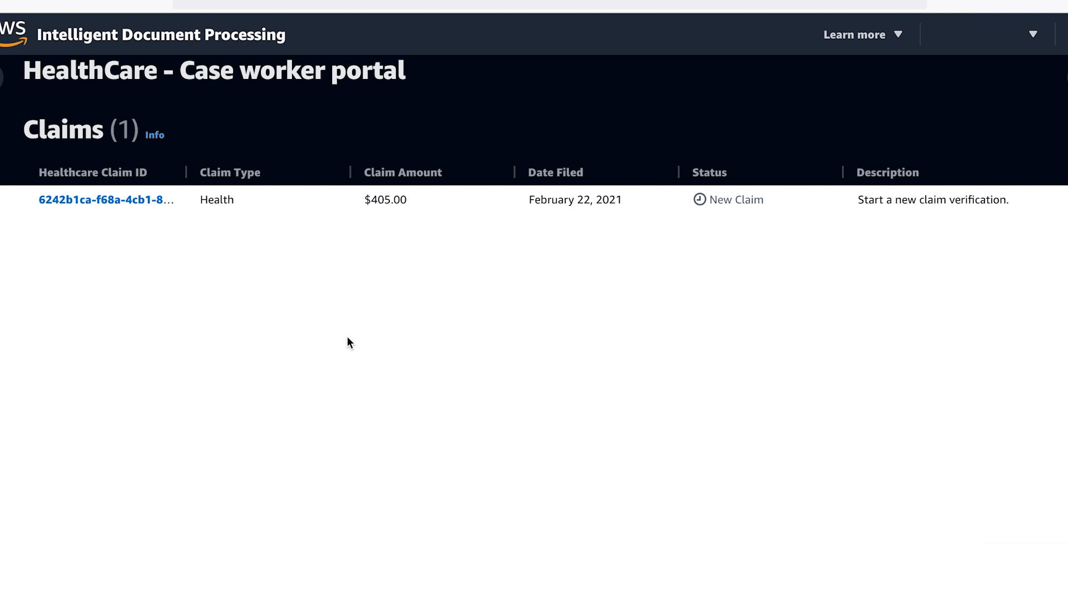
# Step: Open the $405.00 claim and reach its Document Details showing seven uploads, Document 1 a 761 KB PDF
pyautogui.click(102, 199)
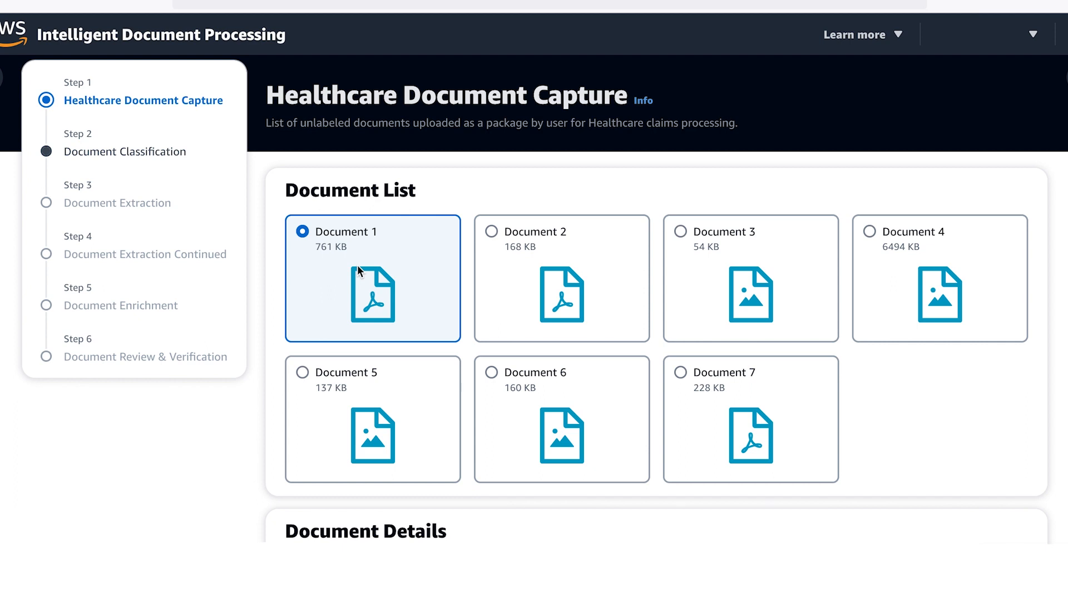
pyautogui.scroll(-3)
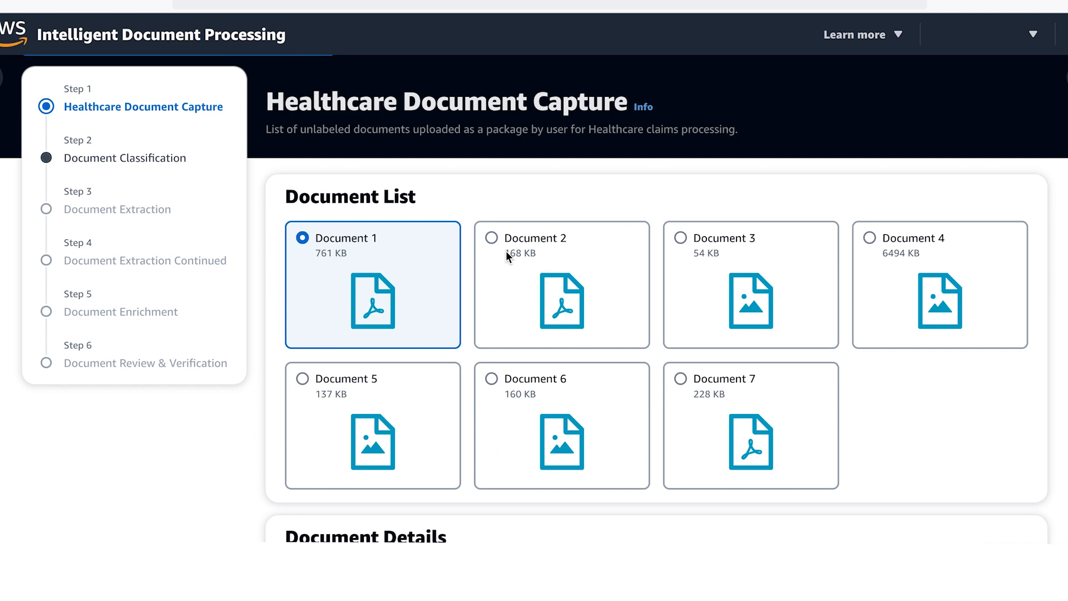
pyautogui.scroll(-3)
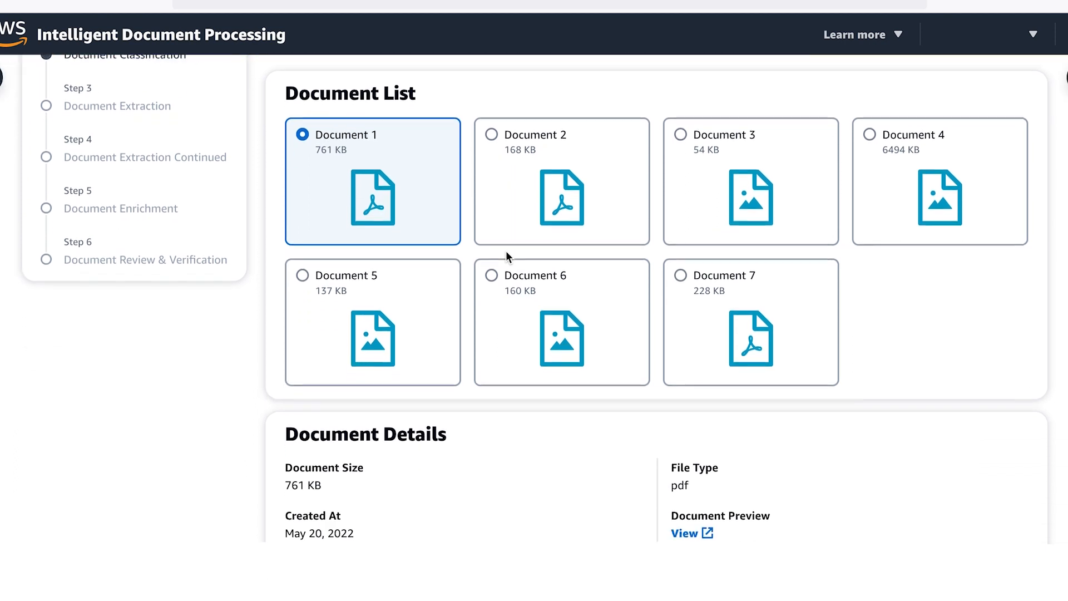
pyautogui.scroll(-3)
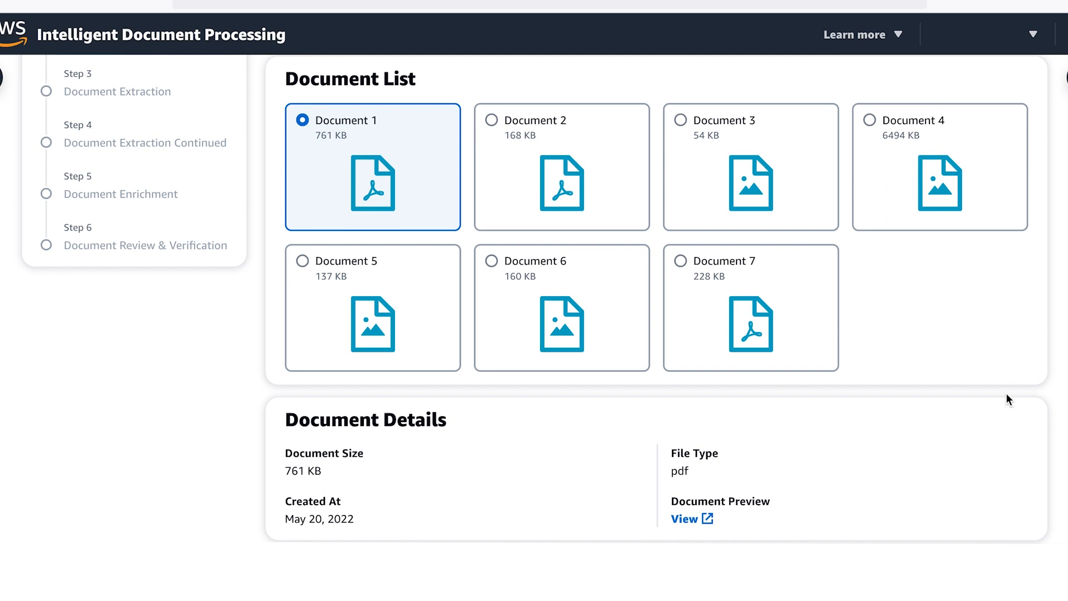
pyautogui.scroll(-3)
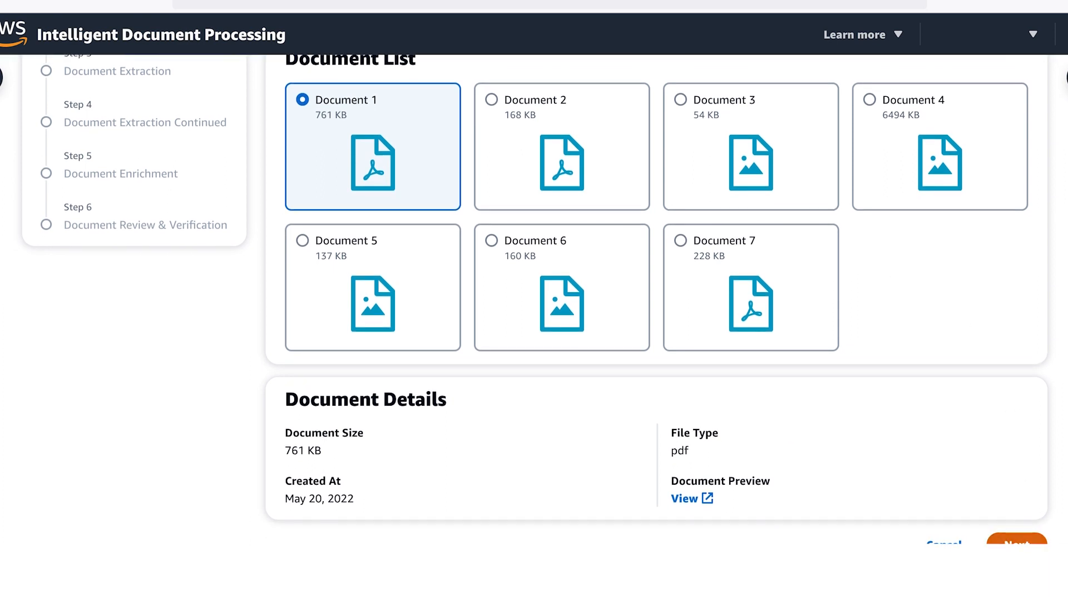
# Step: Advance through Document Classification of the seven documents to the CMS1500 form's extraction step
pyautogui.click(1015, 543)
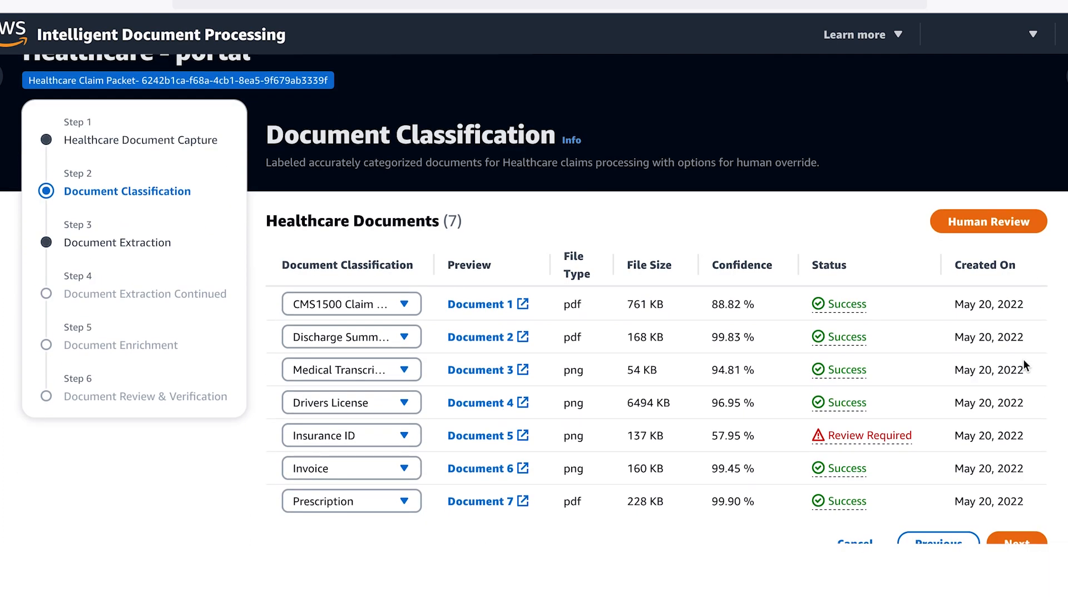
pyautogui.scroll(3)
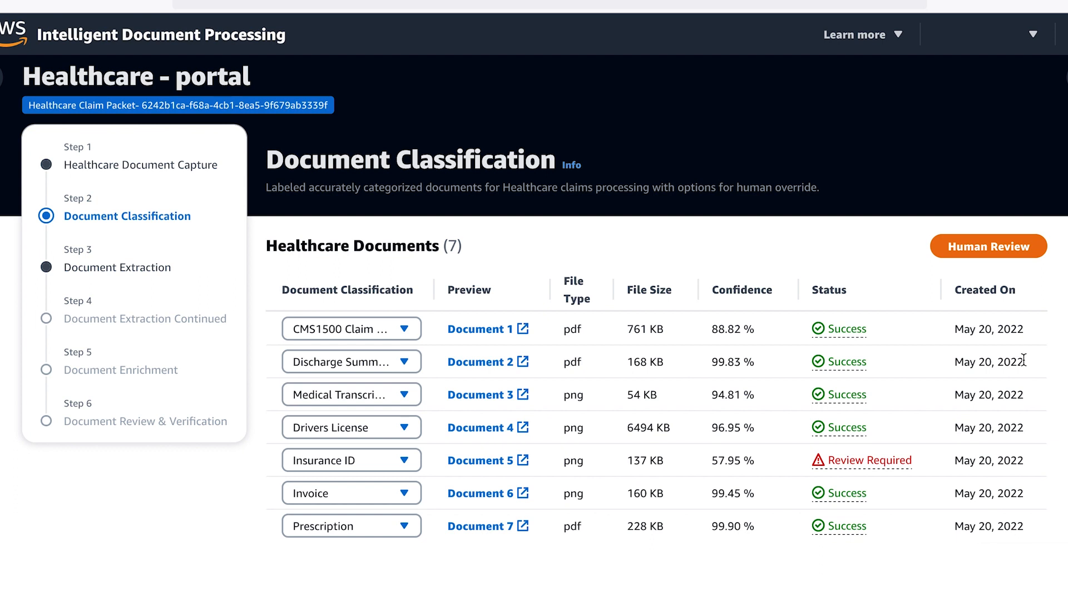
pyautogui.click(481, 459)
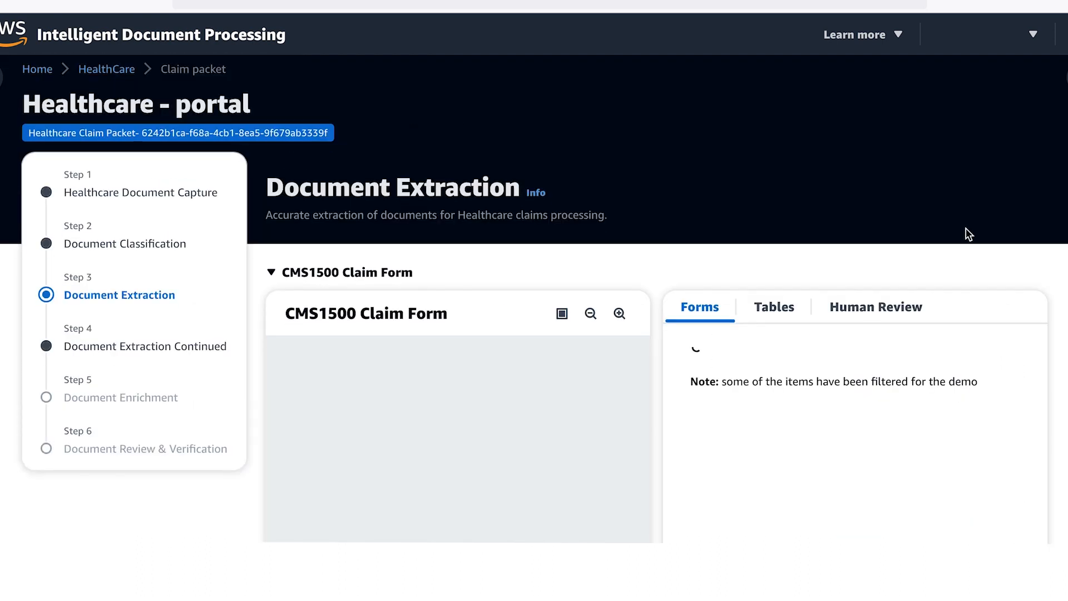
# Step: Review the CMS1500 Claim Form's extracted tables, then advance to Document Extraction Continued
pyautogui.scroll(-3)
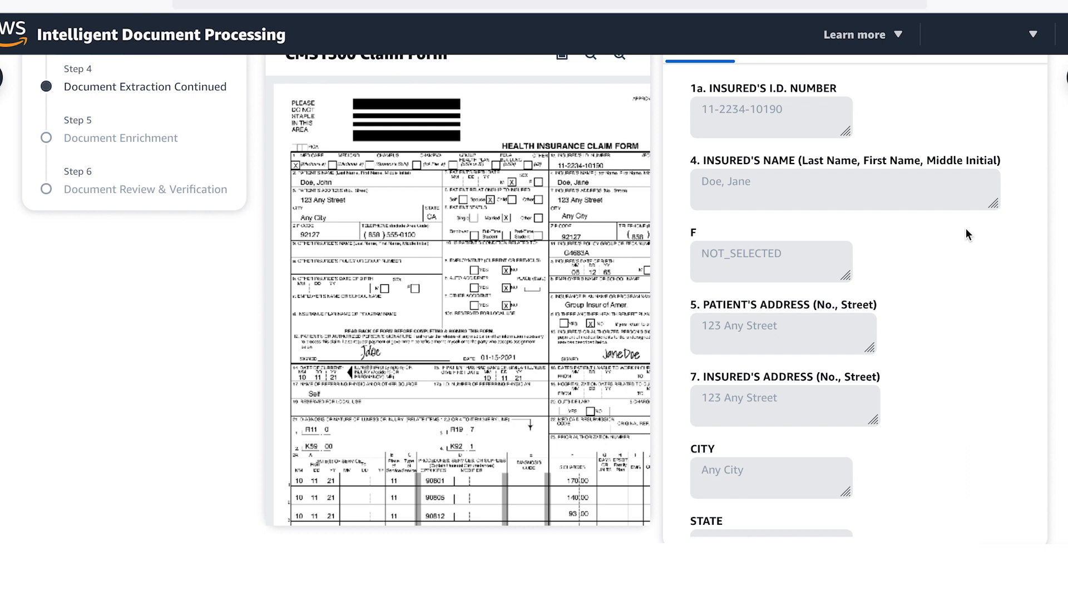
pyautogui.click(774, 242)
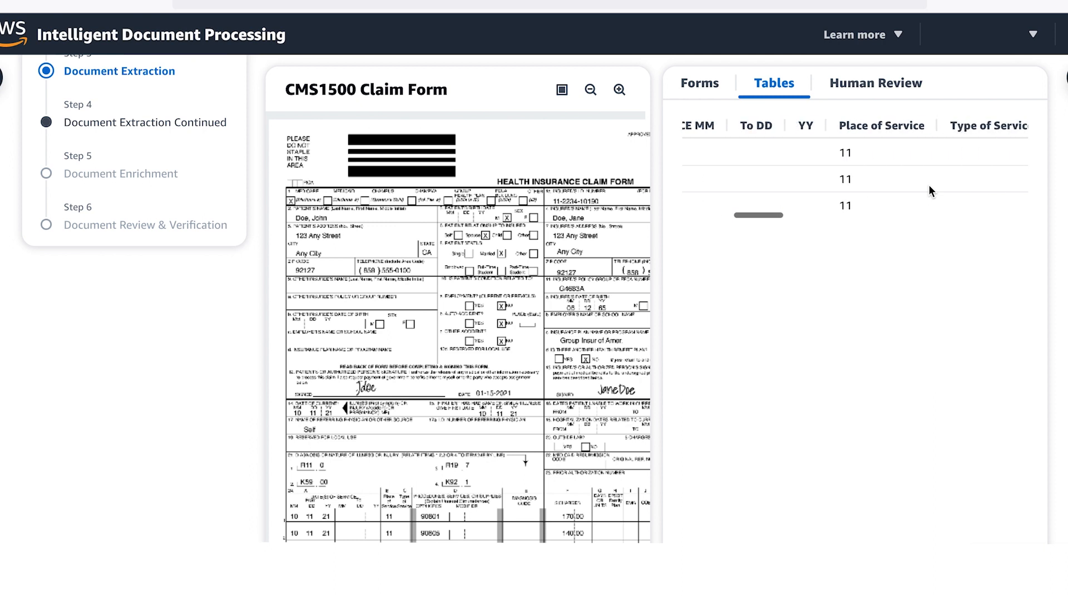
pyautogui.hscroll(3)
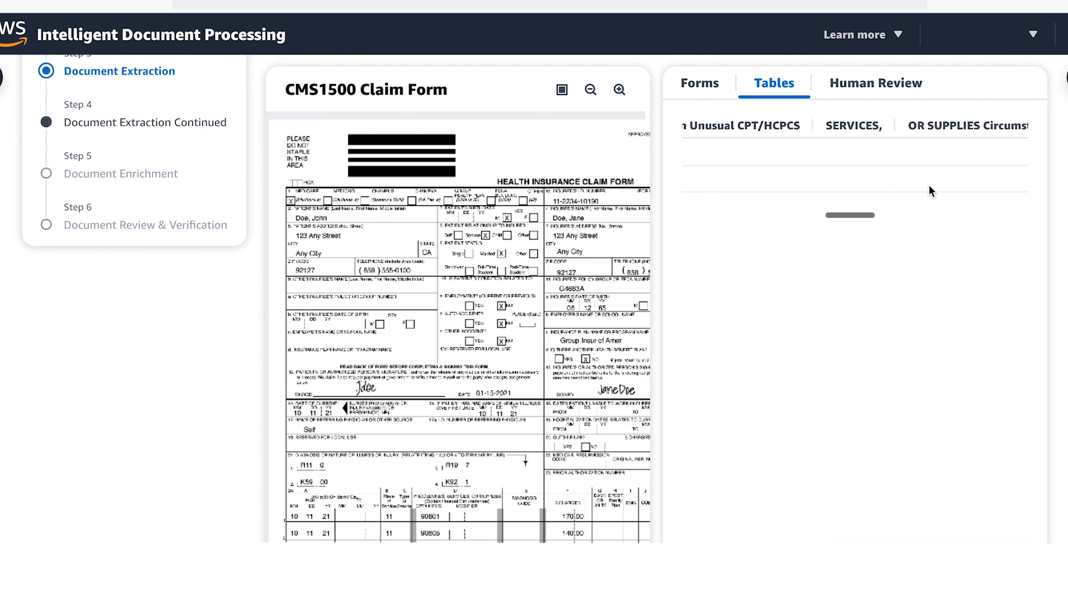
pyautogui.scroll(-3)
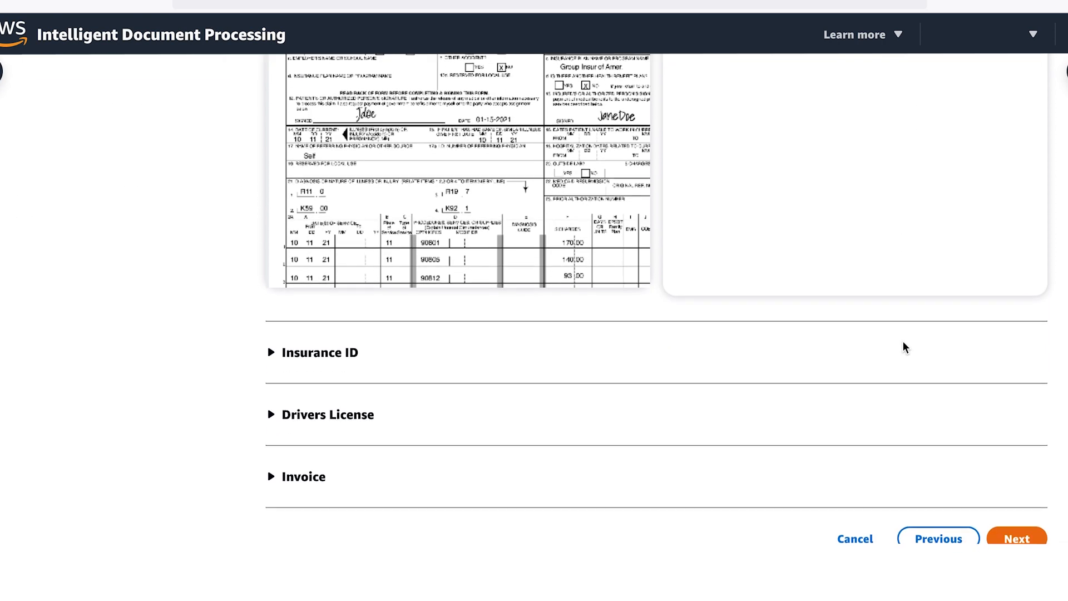
pyautogui.click(1015, 538)
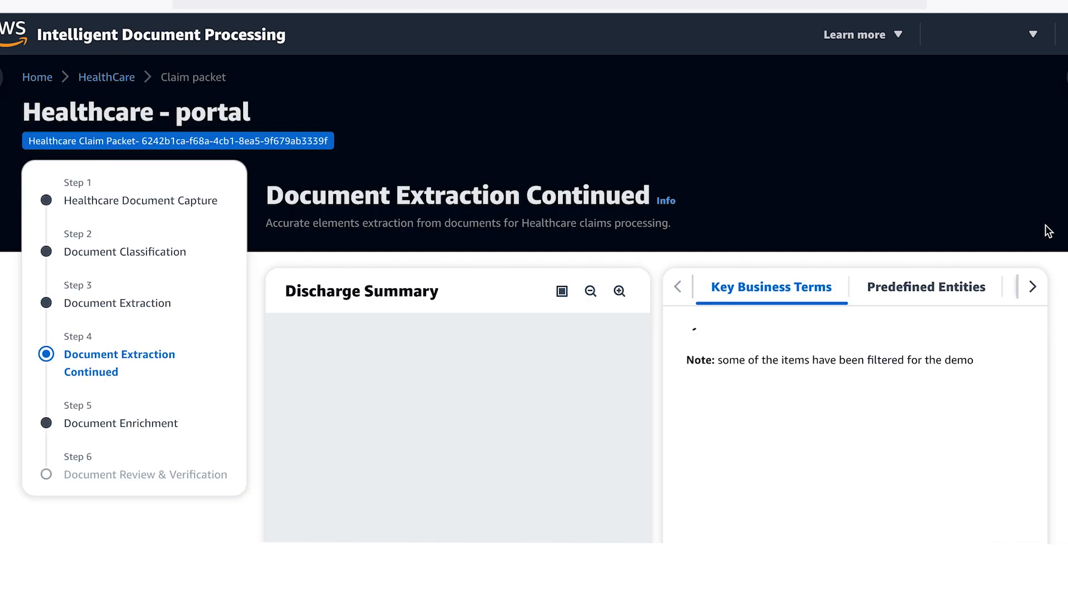
# Step: Review the Discharge Summary's key business terms, then advance to Document Enrichment
pyautogui.scroll(-3)
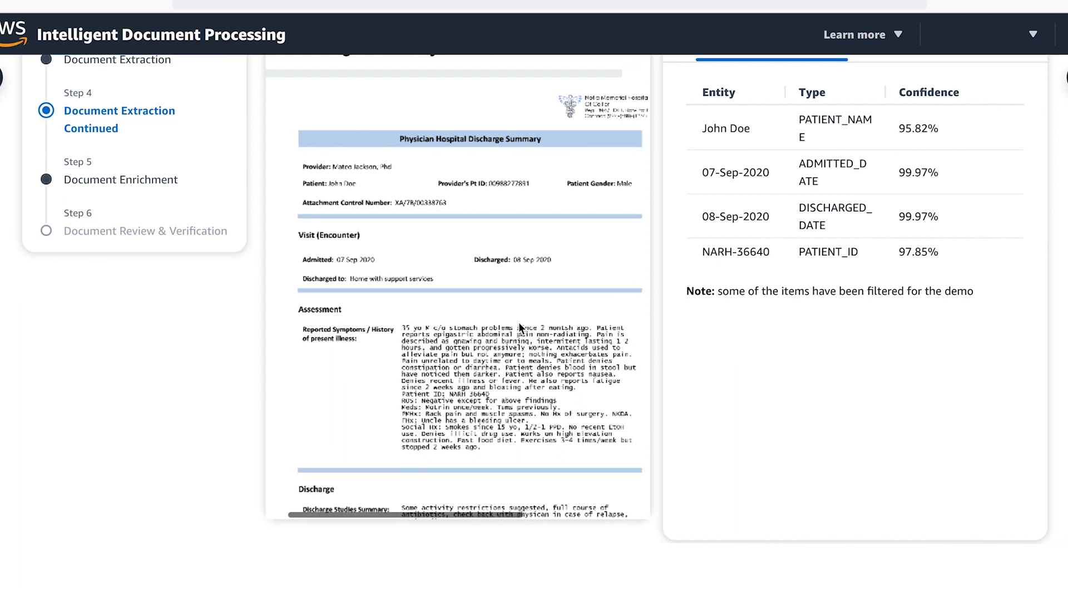
pyautogui.moveTo(728, 375)
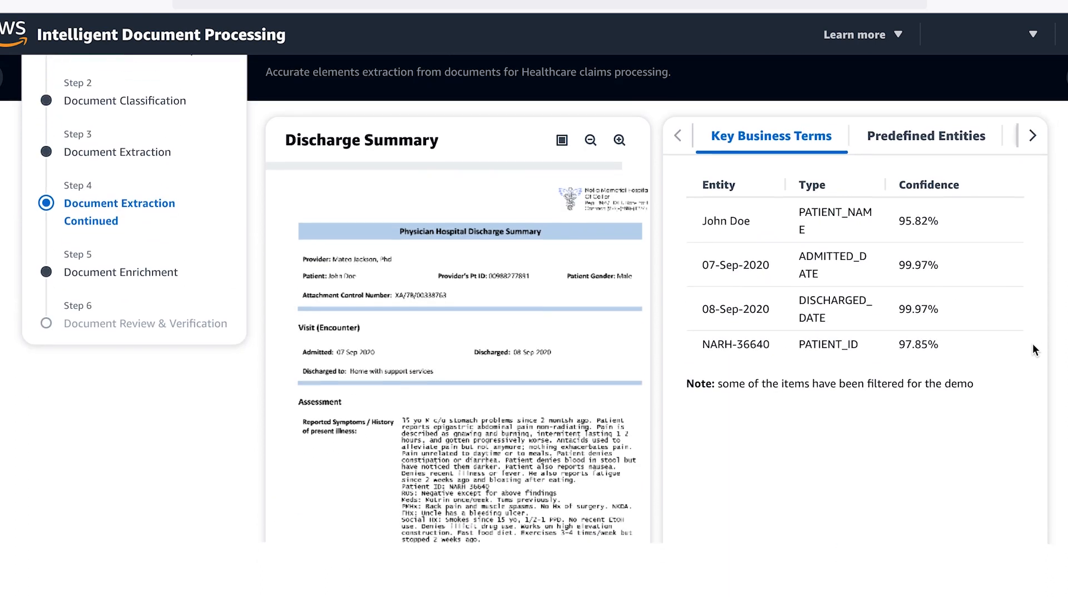
pyautogui.scroll(-3)
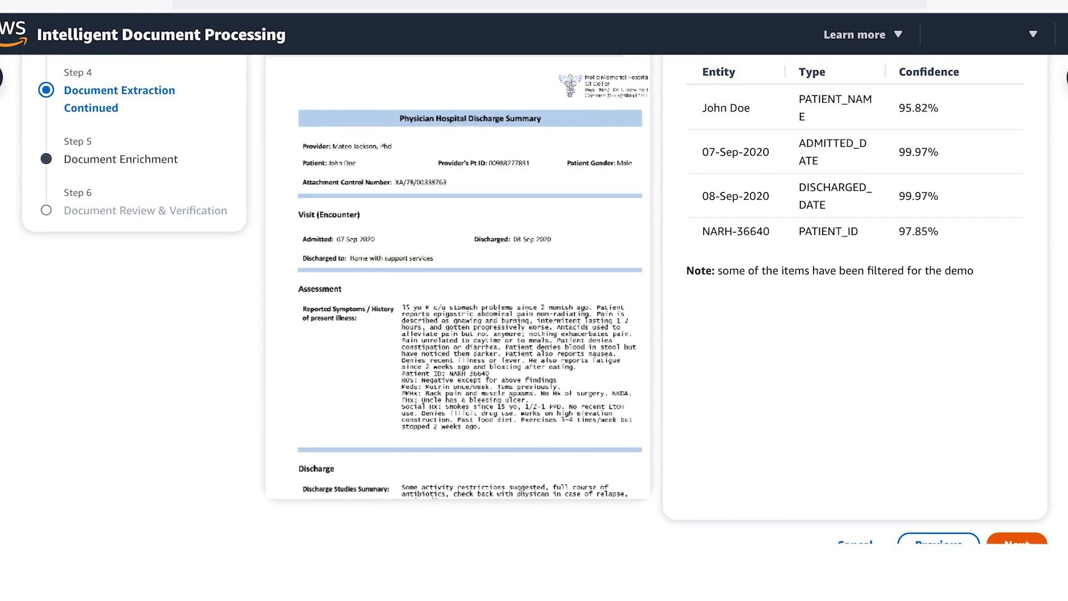
pyautogui.click(1017, 543)
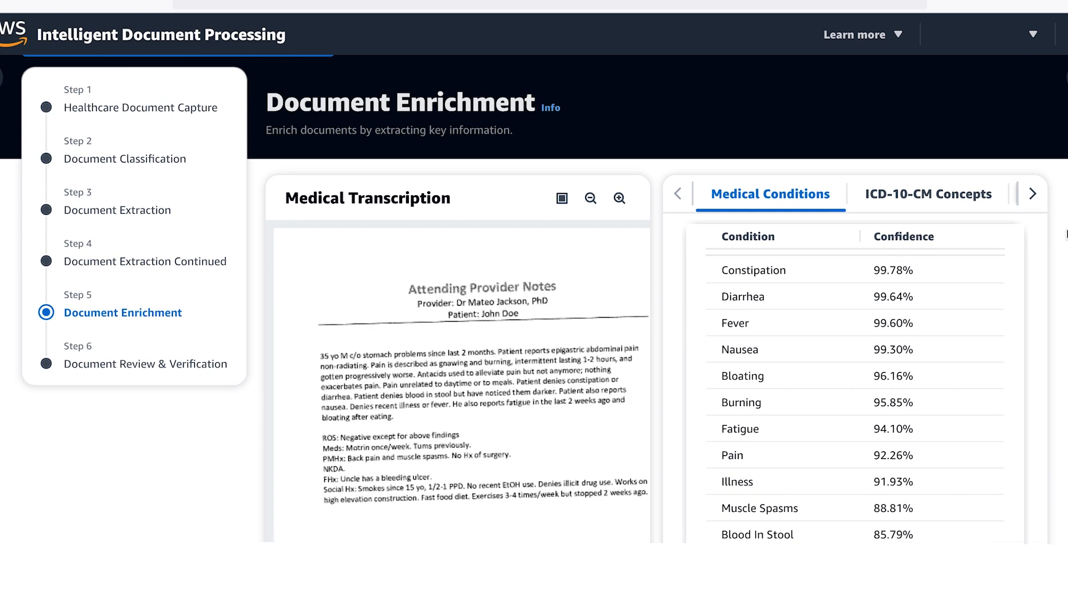
# Step: Review detected medical conditions, then show the transcription's ICD-10-CM concepts and further enrichment categories
pyautogui.scroll(-3)
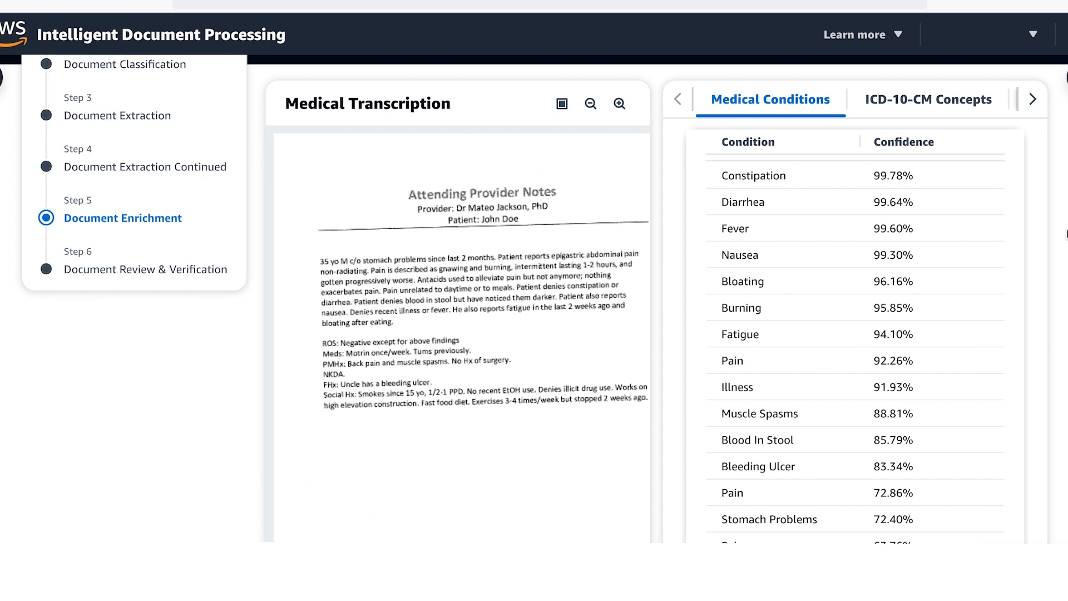
pyautogui.click(926, 99)
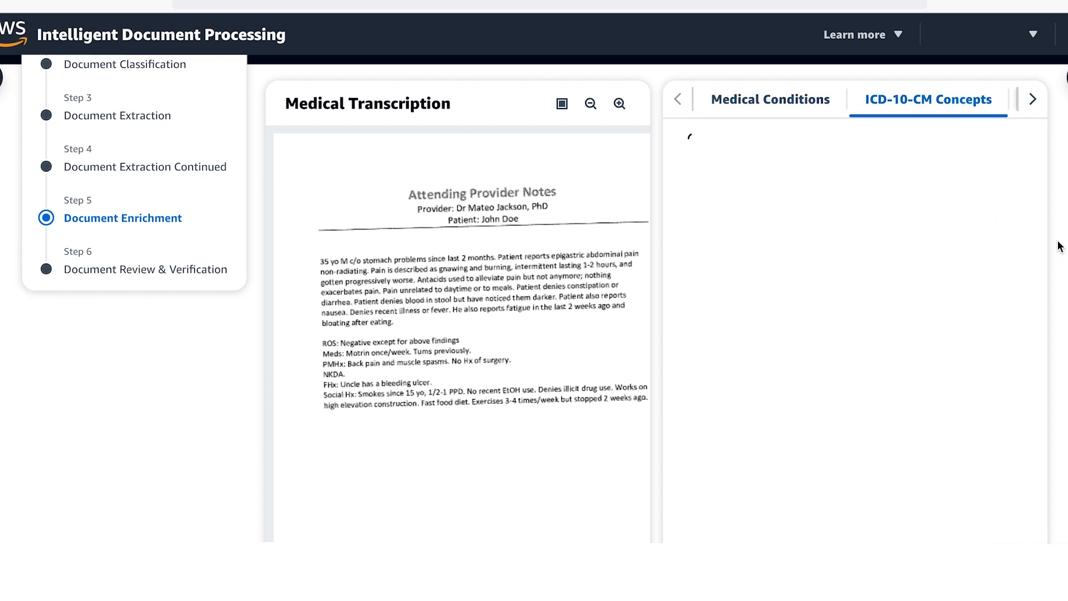
pyautogui.click(1032, 99)
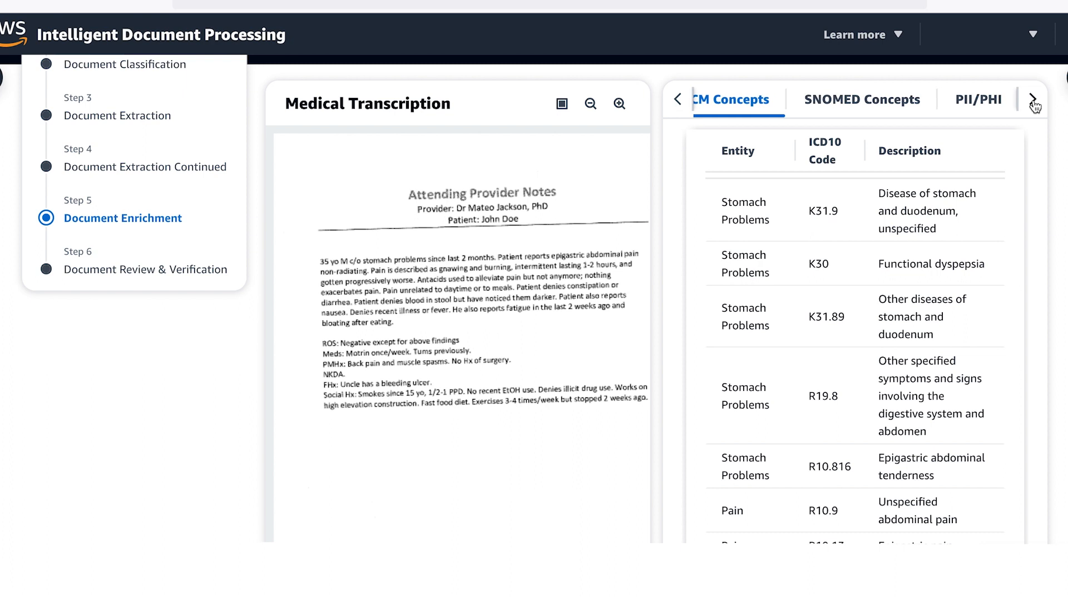
pyautogui.click(859, 99)
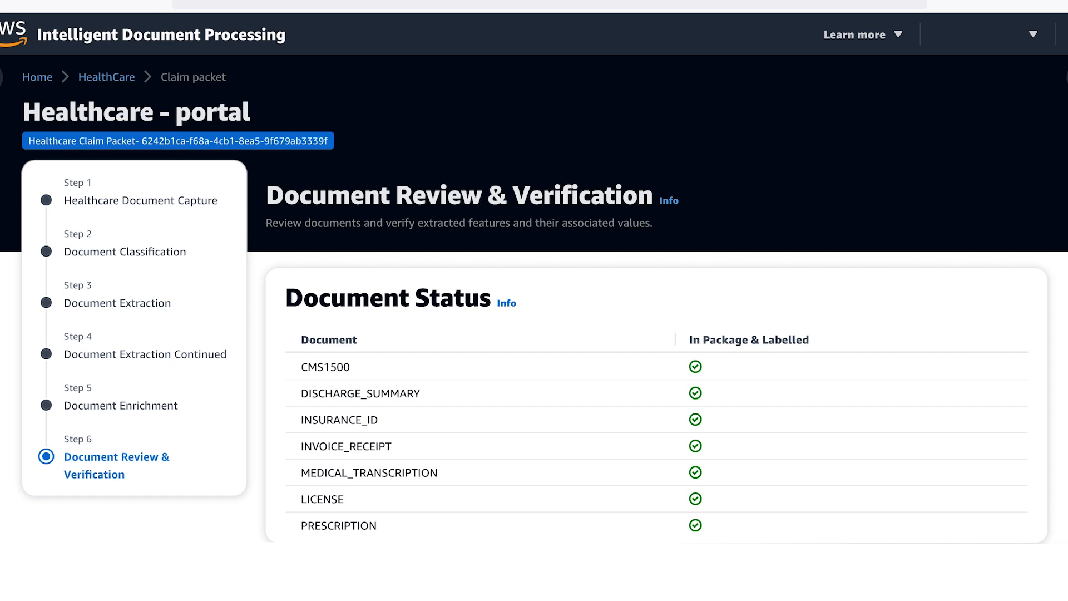
# Step: Reveal the Business Rules table where CMS1500 and insurance card ID fields pass confidence thresholds
pyautogui.scroll(-3)
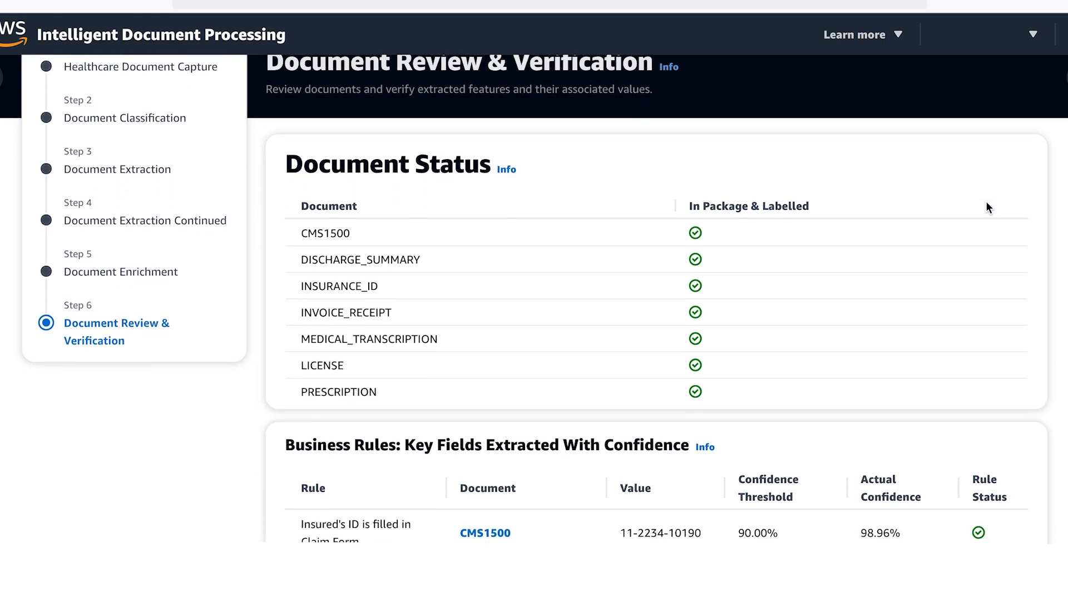
pyautogui.scroll(-3)
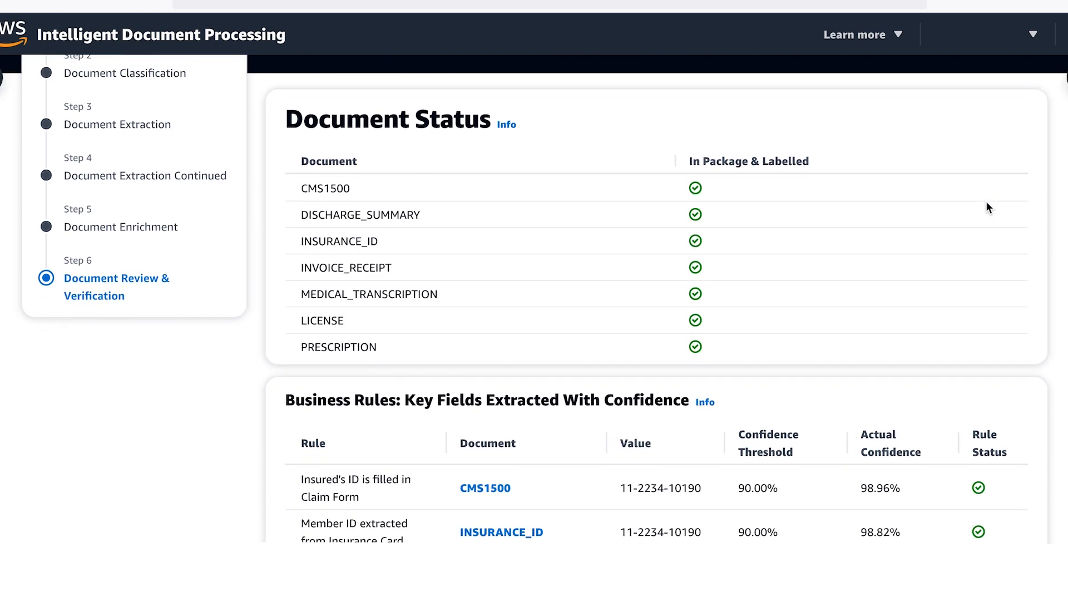